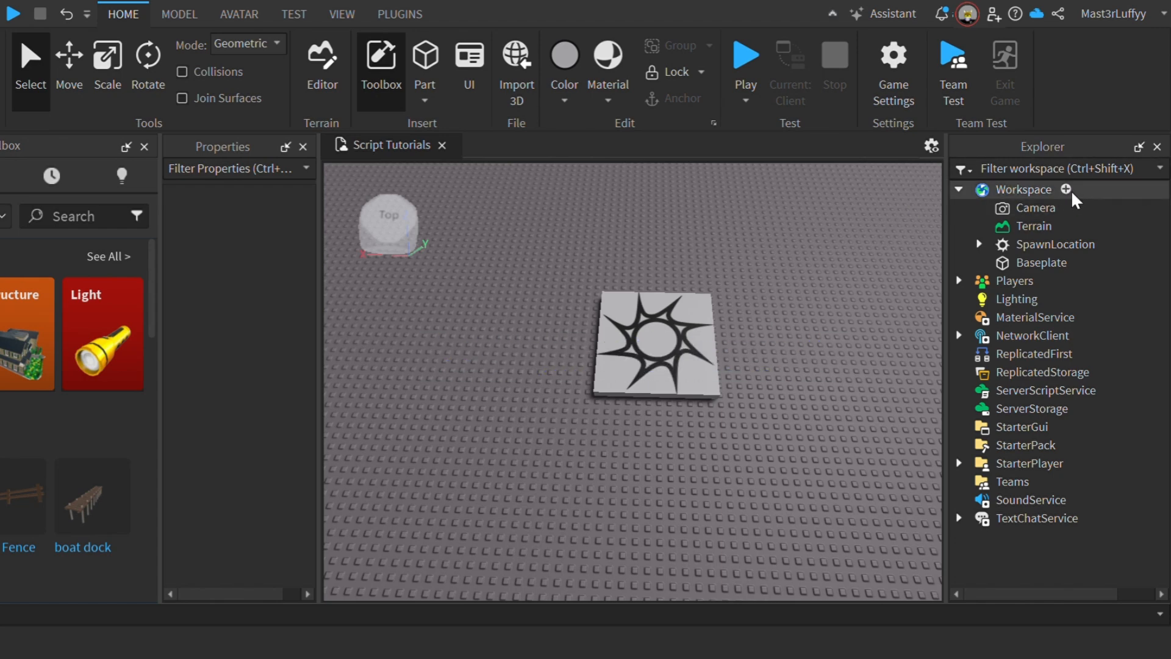
Insert a new Script under SpawnLocation in Explorer
click(1023, 189)
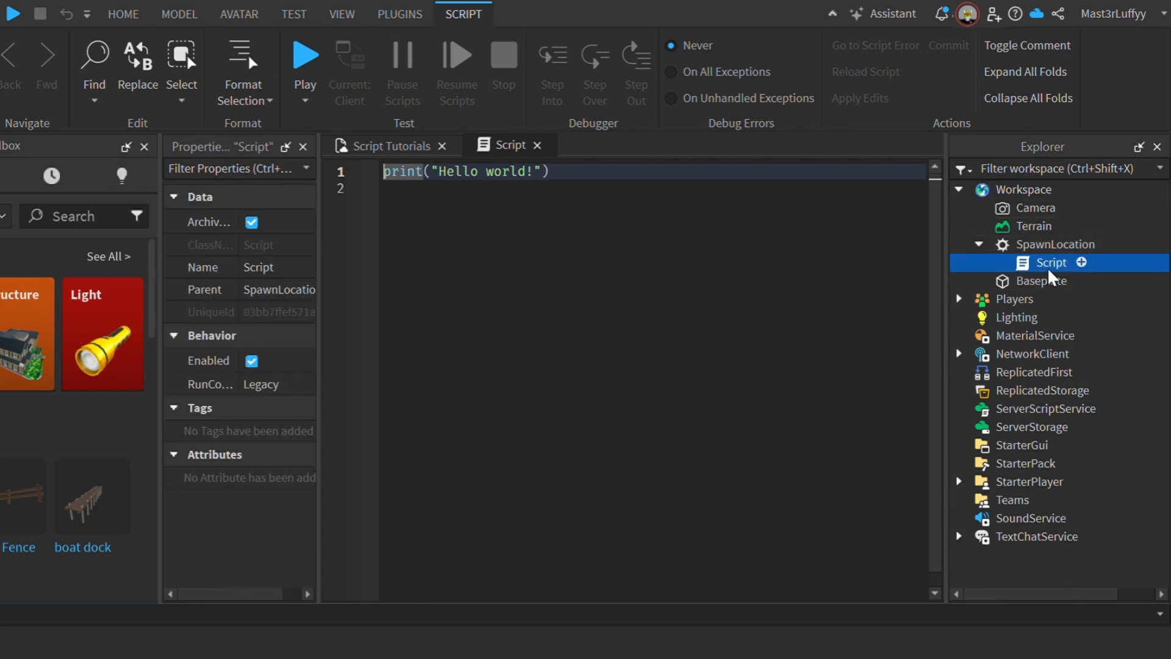
Rename the script GiveToolCommand with /gt tool-giving code, and add a Folder to Workspace
double_click(1050, 263)
text(GiveToolCommand)
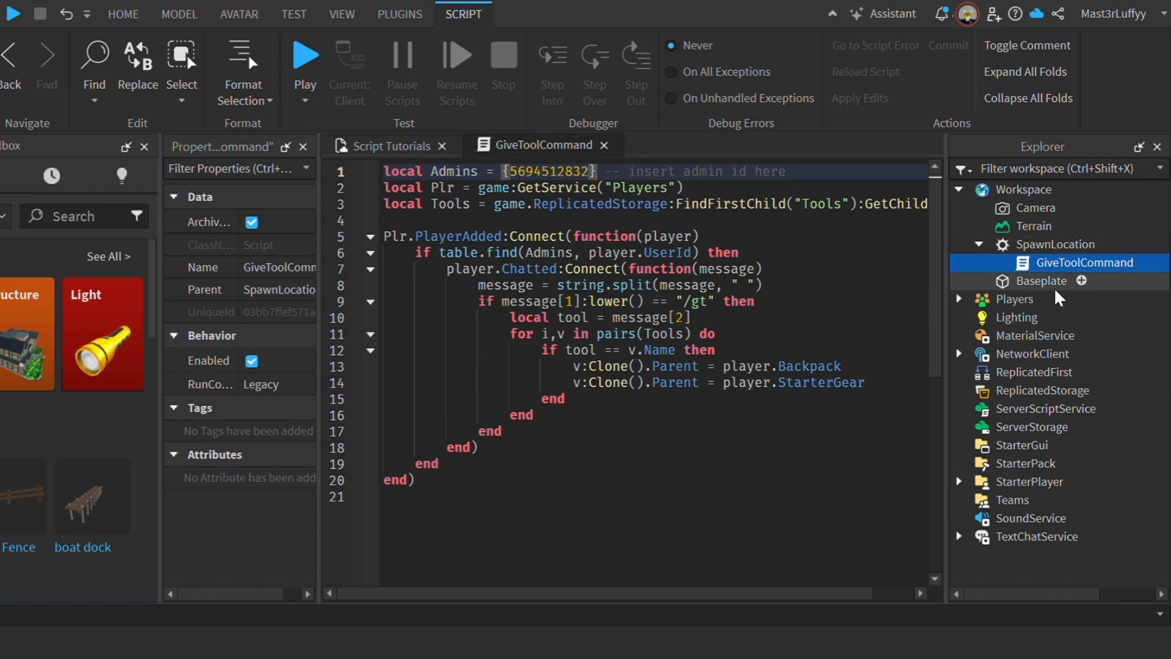
mouse_move(1067, 190)
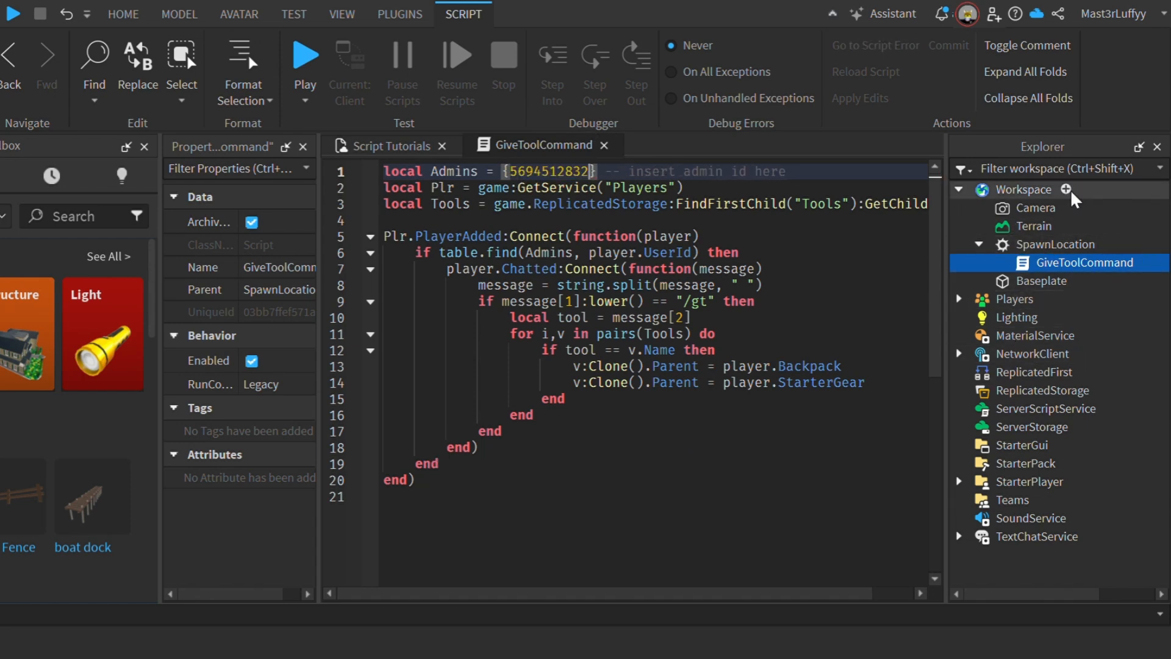
click(1065, 189)
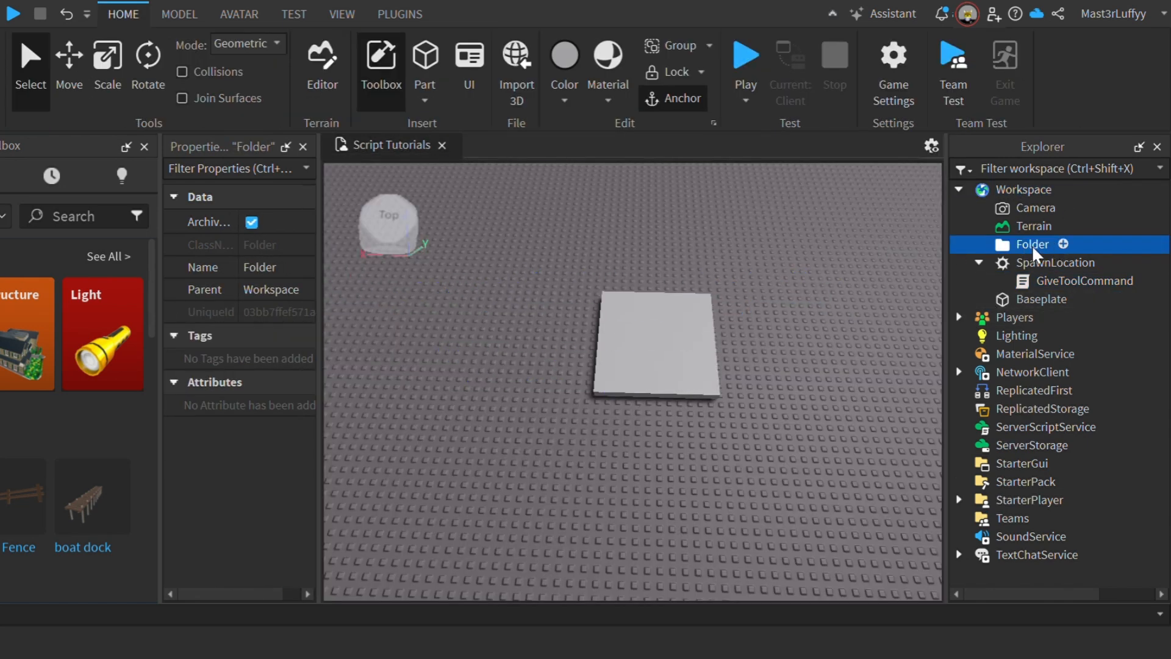
Rename the folder Tools, move it to ReplicatedStorage with ClassicSword, and search 'flying carpet'
double_click(1031, 244)
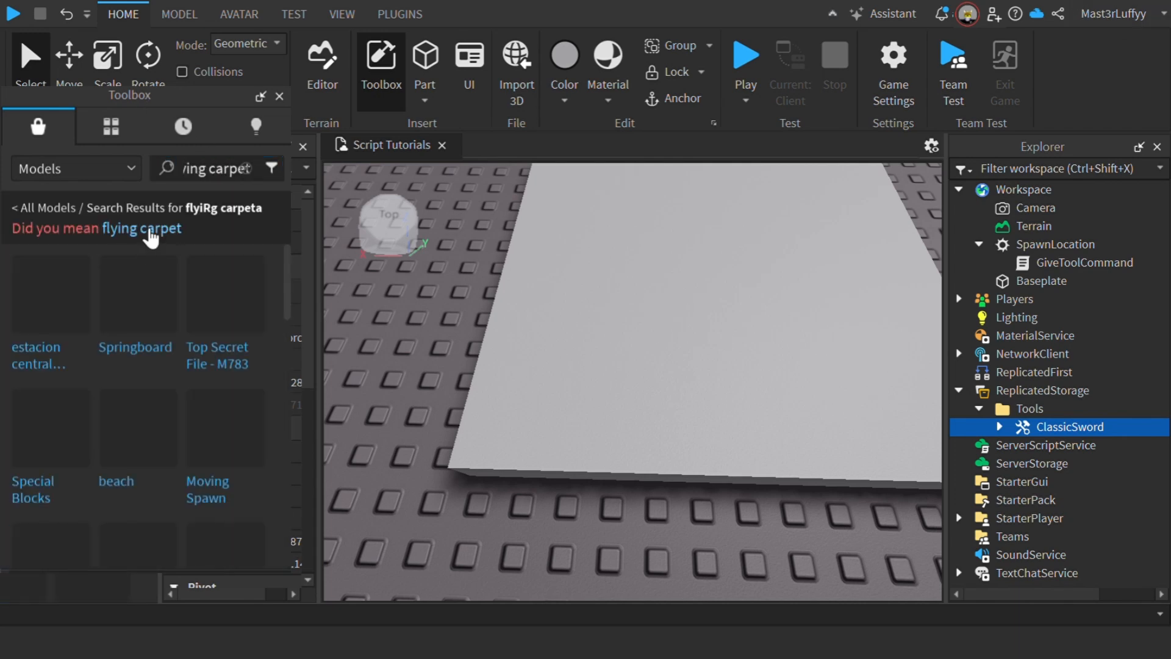
Insert the Flying Carpet model from the corrected 'flying carpet' search into Tools
click(142, 228)
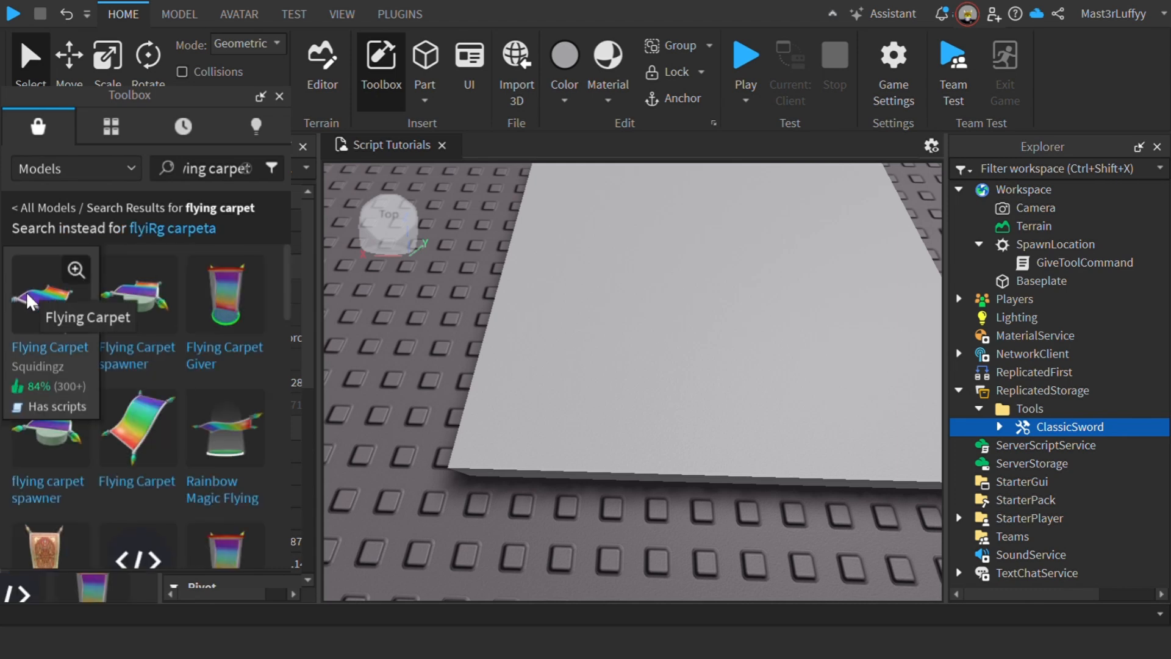
click(49, 291)
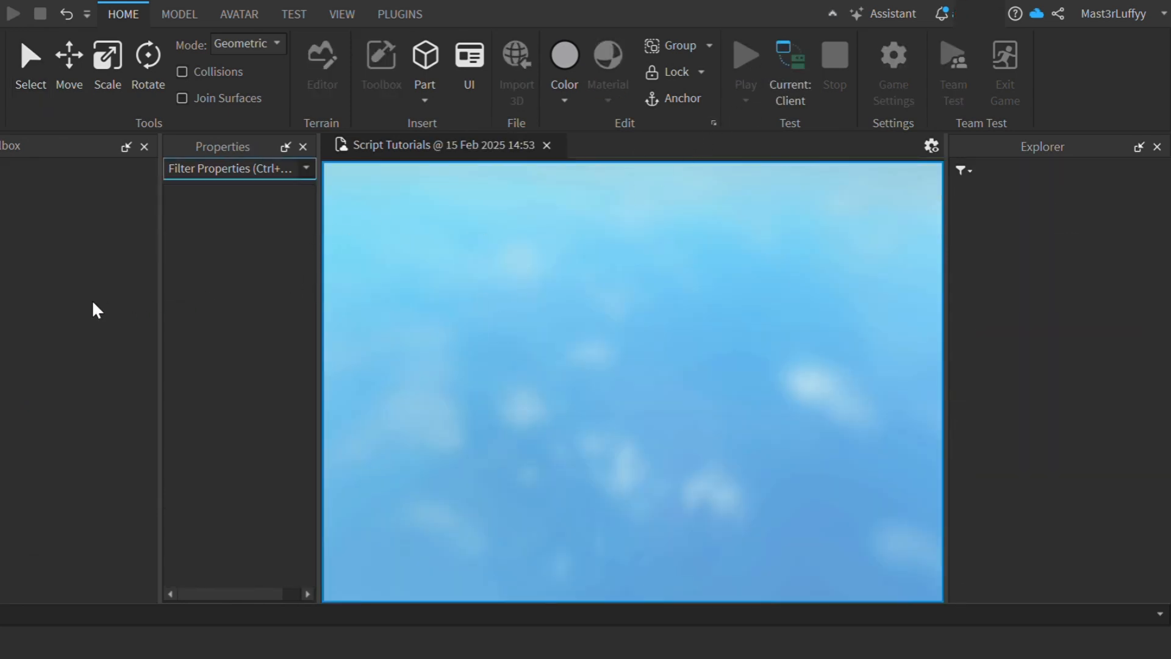
Send '/gt ClassicSword' in the play test chat to receive the sword
click(745, 55)
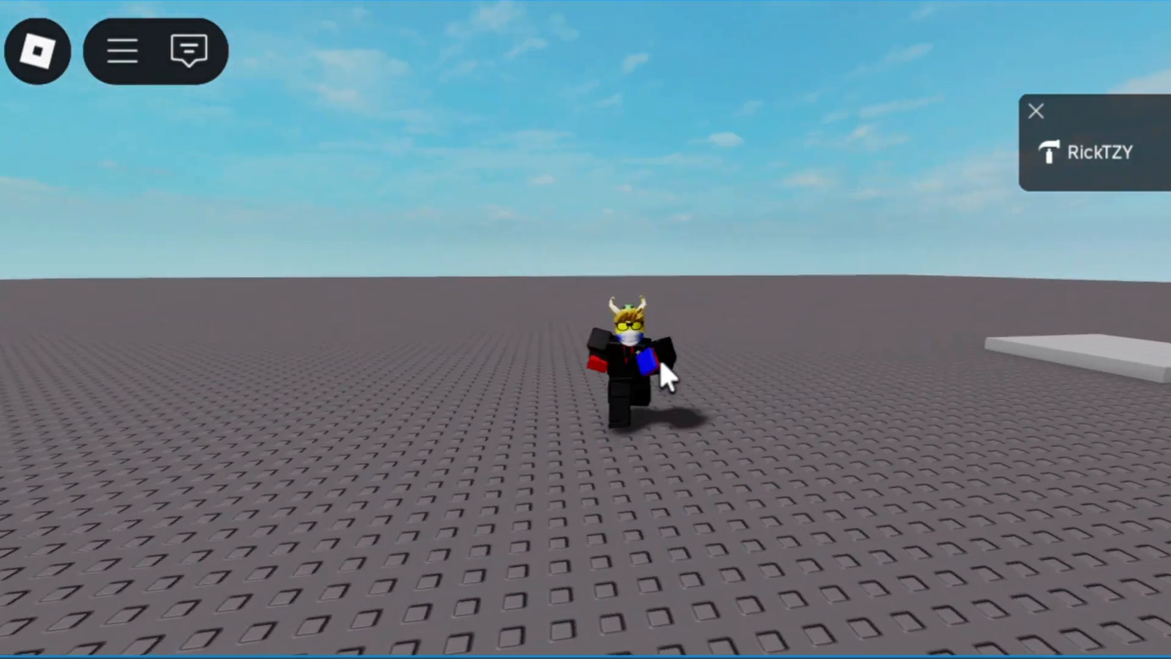
click(193, 50)
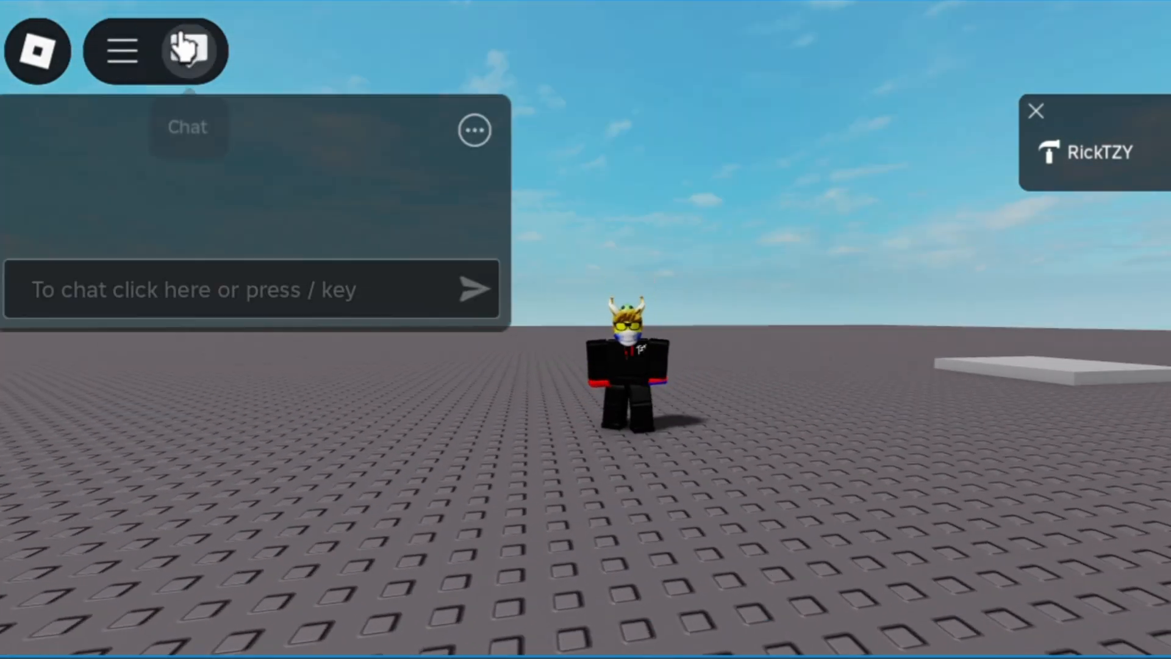
text(/gt Cla)
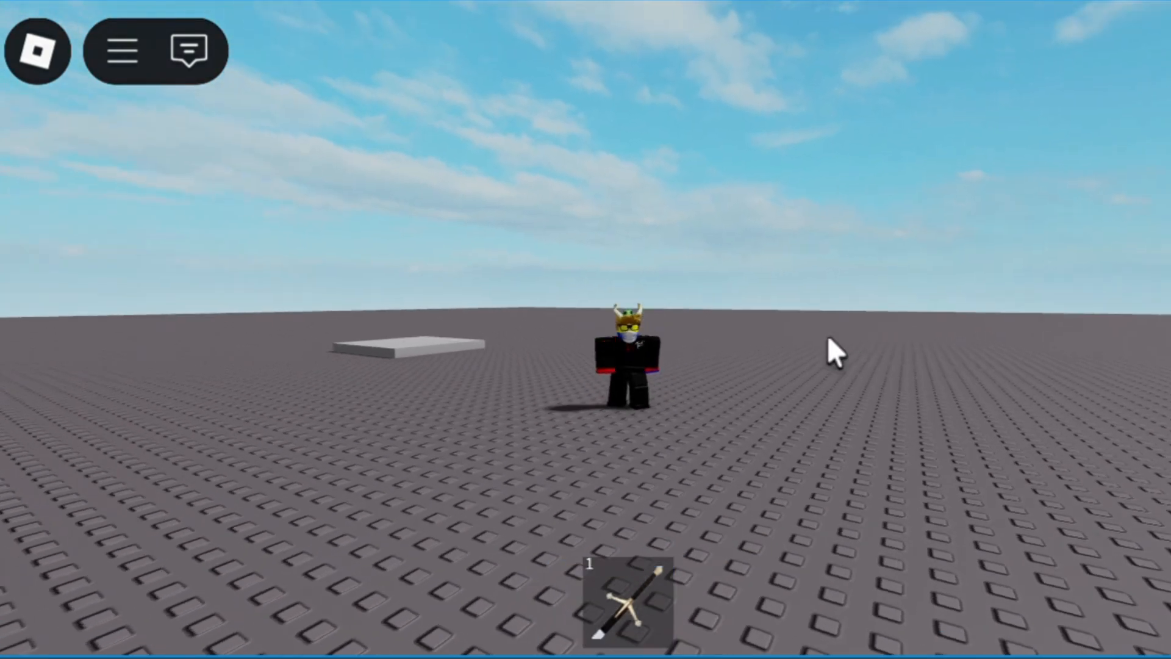
Send '/gt FlyingCarpet' in chat, close the chat, and equip the carpet
click(192, 50)
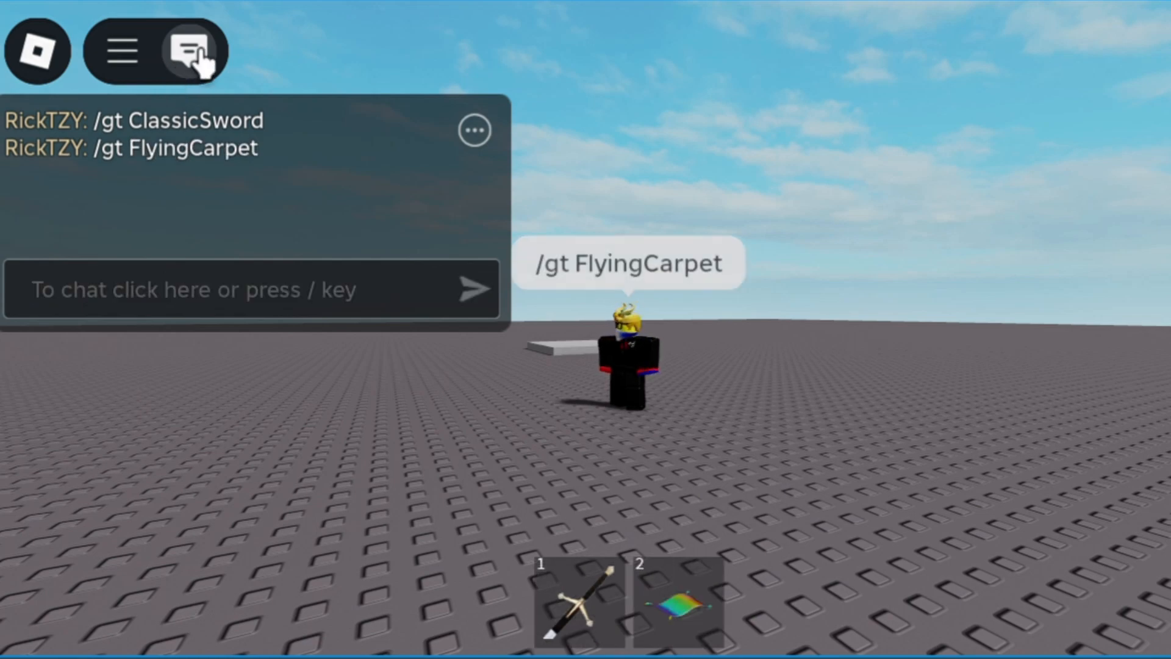
click(190, 50)
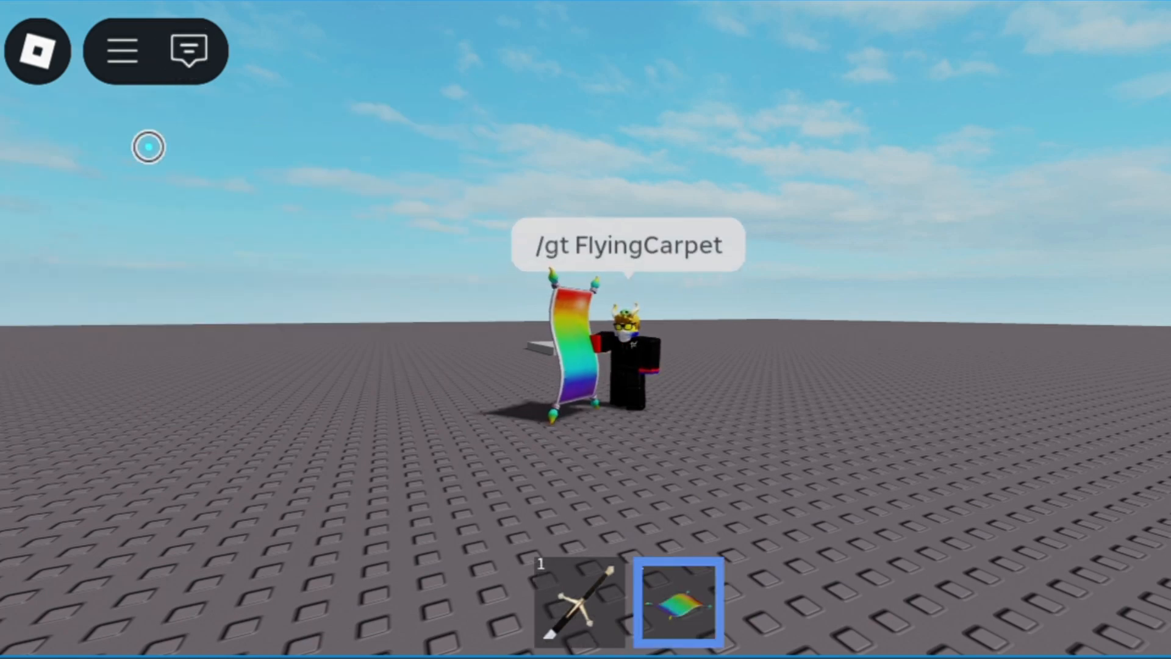